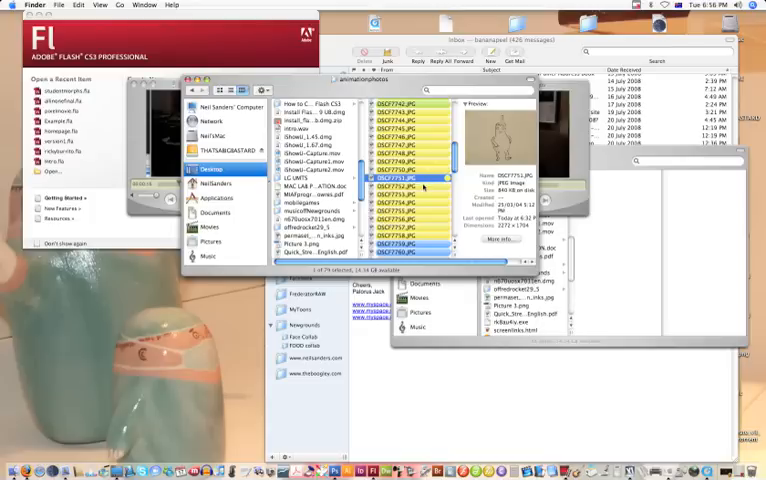
Scroll through the animation photos and preview one of them
{"action": "scroll", "scroll_direction": "down", "scroll_amount": 3}
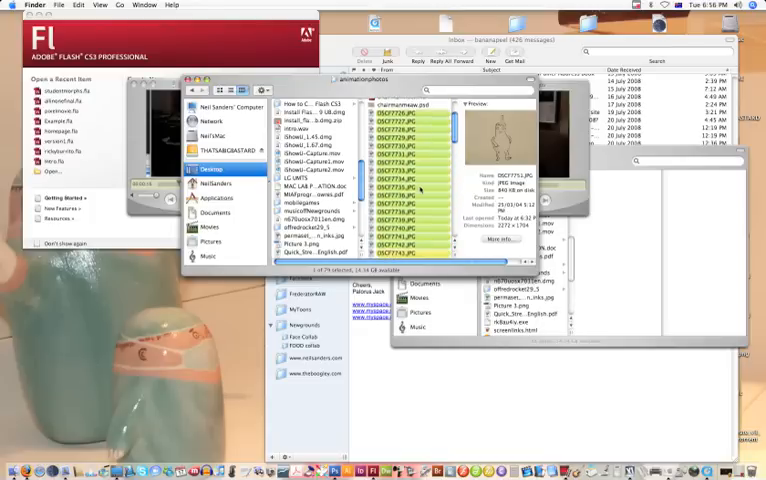
{"action": "scroll", "scroll_direction": "down", "scroll_amount": 3}
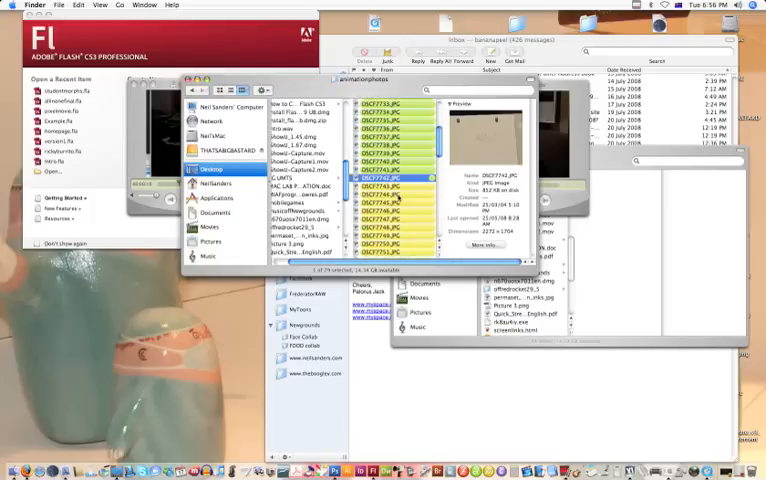
{"action": "left_click", "coordinate": [385, 176]}
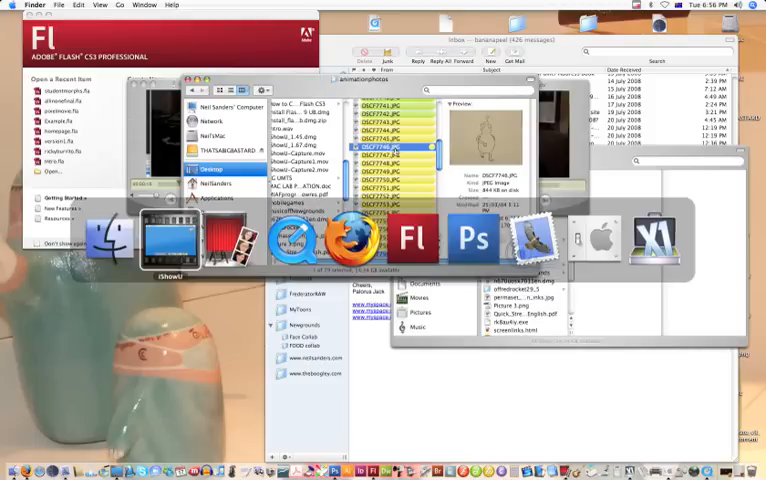
{"action": "mouse_move", "coordinate": [474, 238]}
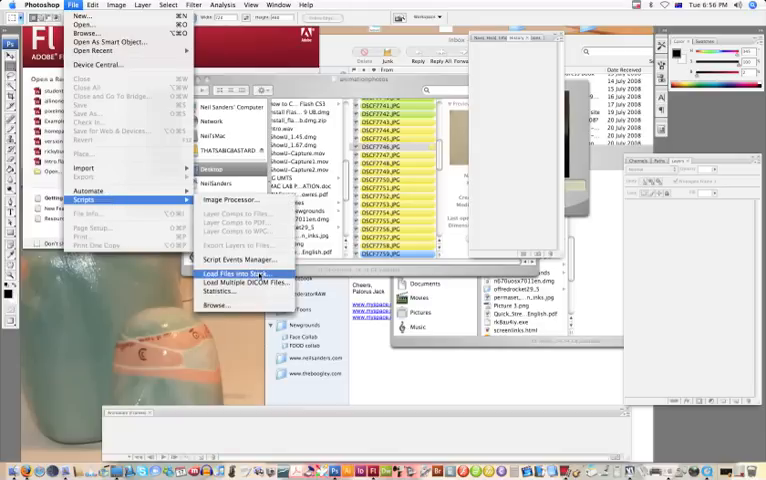
Add the selected DSCF photos from animationphotos to the Load Files into Stack list
{"action": "left_click", "coordinate": [227, 273]}
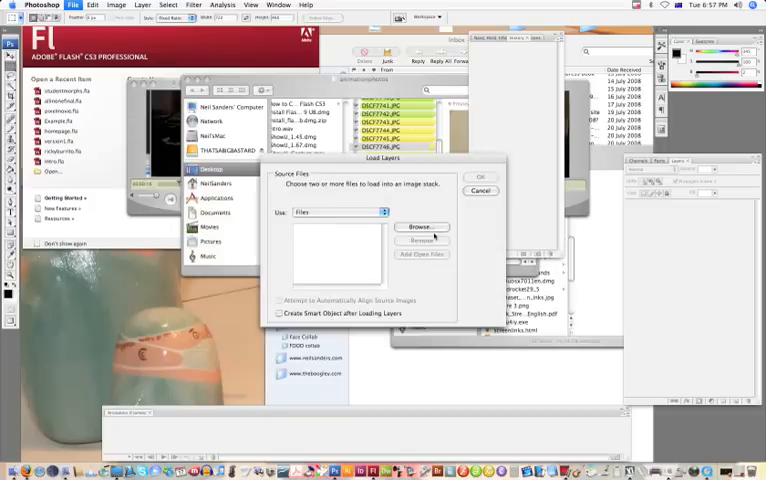
{"action": "left_click", "coordinate": [421, 227]}
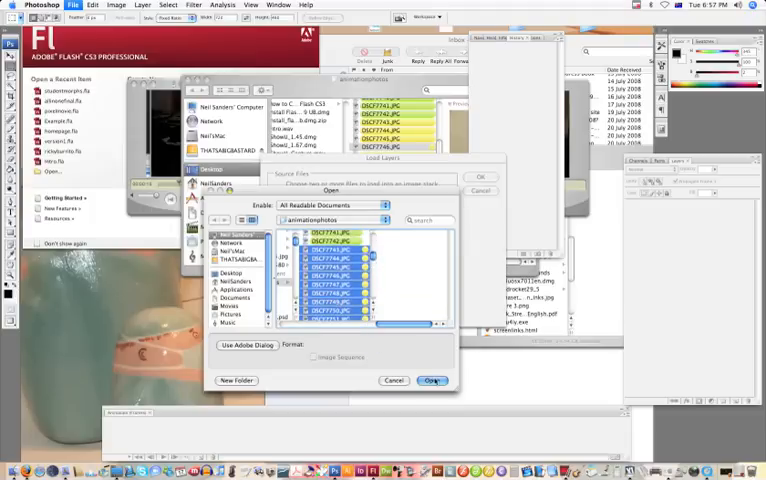
{"action": "left_click", "coordinate": [432, 380]}
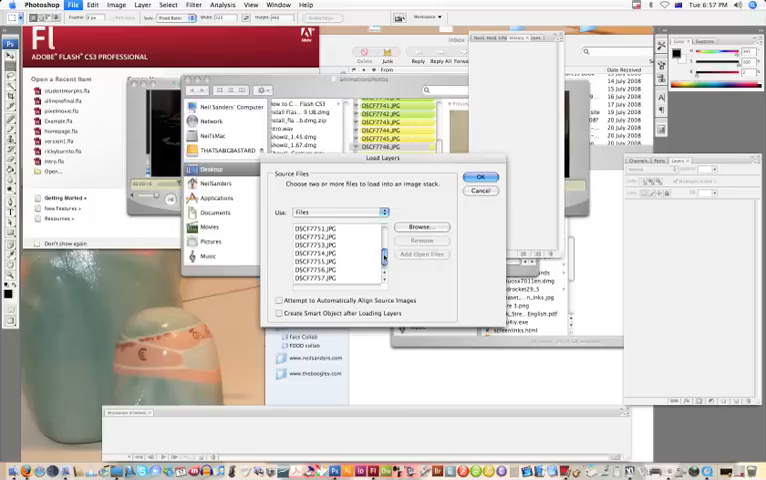
{"action": "scroll", "scroll_direction": "down", "scroll_amount": 3}
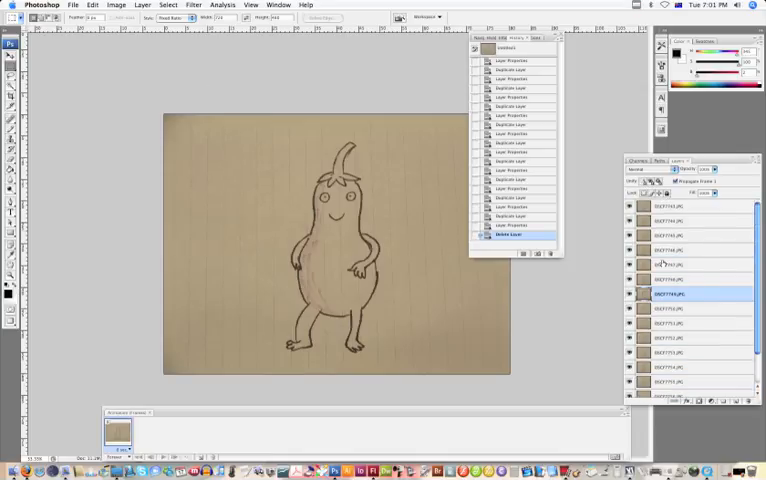
{"action": "mouse_move", "coordinate": [703, 272]}
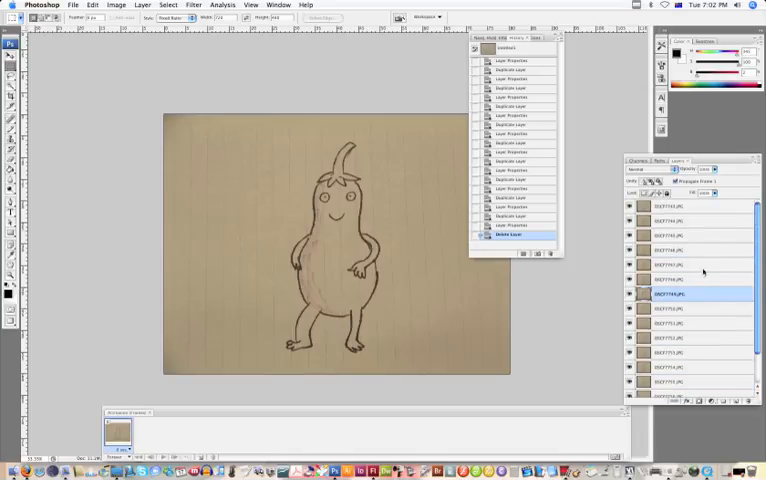
Resize the layered eggplant image to 640 × 480 pixels via Image Size
{"action": "left_click", "coordinate": [116, 5]}
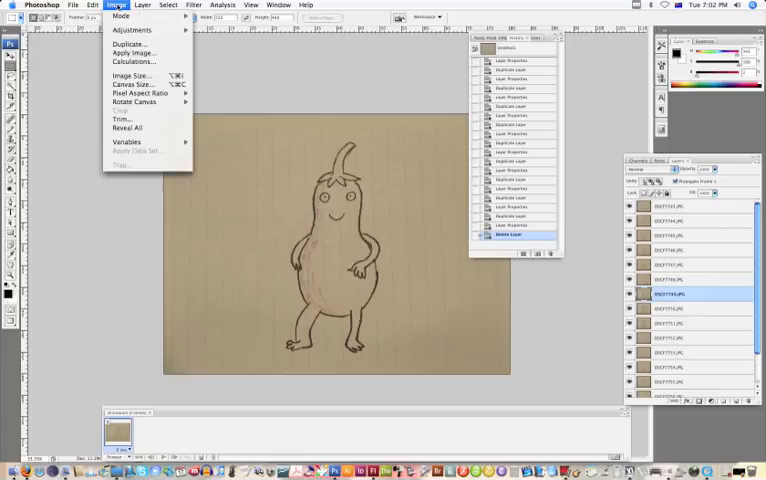
{"action": "mouse_move", "coordinate": [130, 76]}
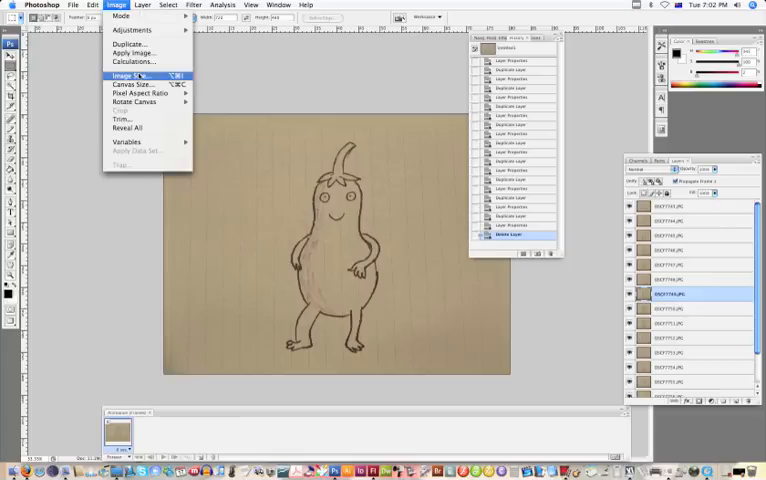
{"action": "left_click", "coordinate": [128, 75]}
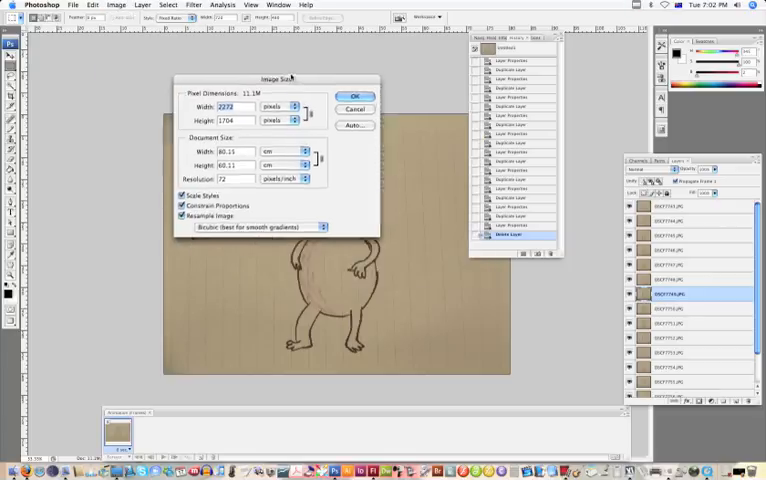
{"action": "left_click_drag", "start_coordinate": [280, 79], "coordinate": [185, 54]}
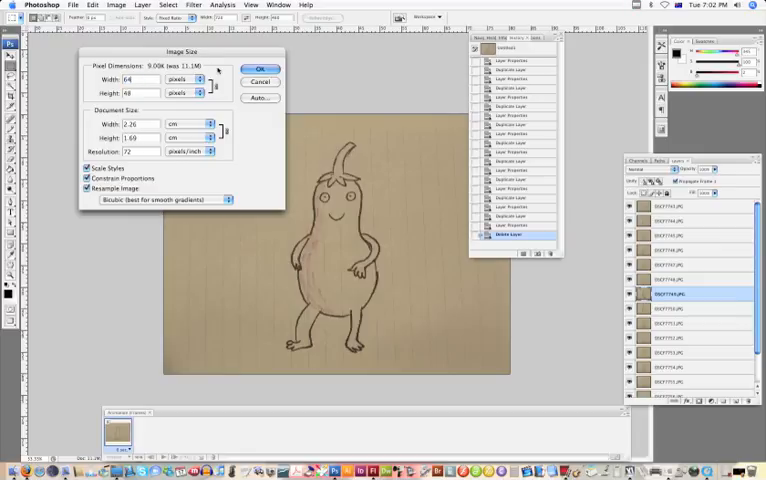
{"action": "type", "text": "640"}
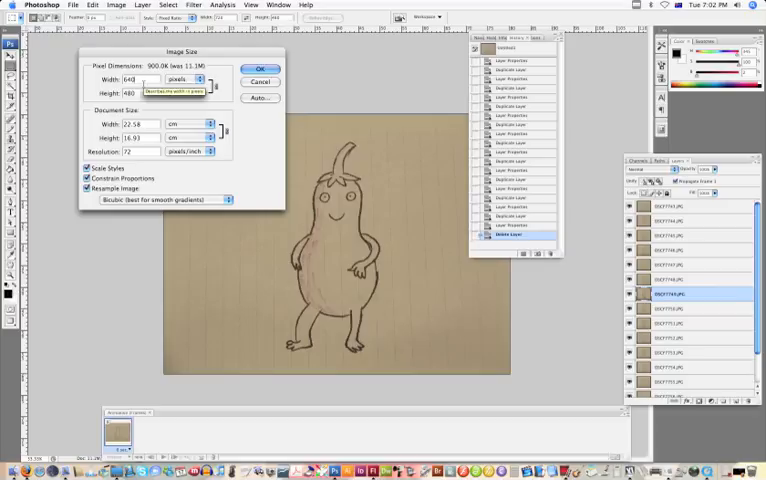
{"action": "type", "text": "720"}
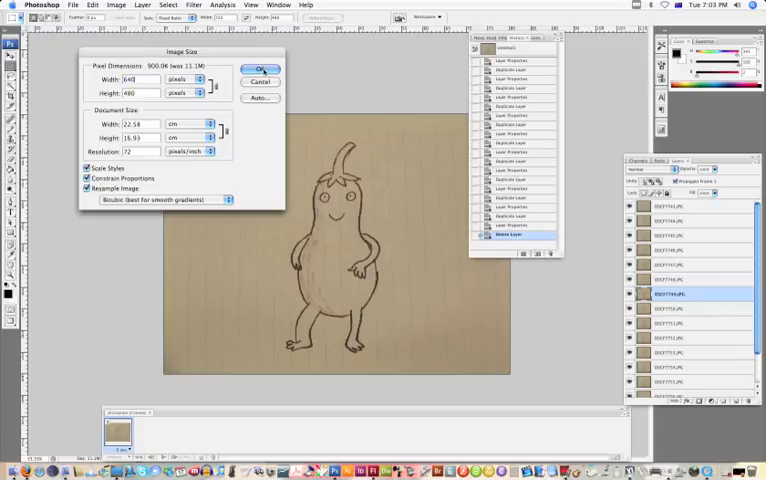
{"action": "left_click", "coordinate": [260, 69]}
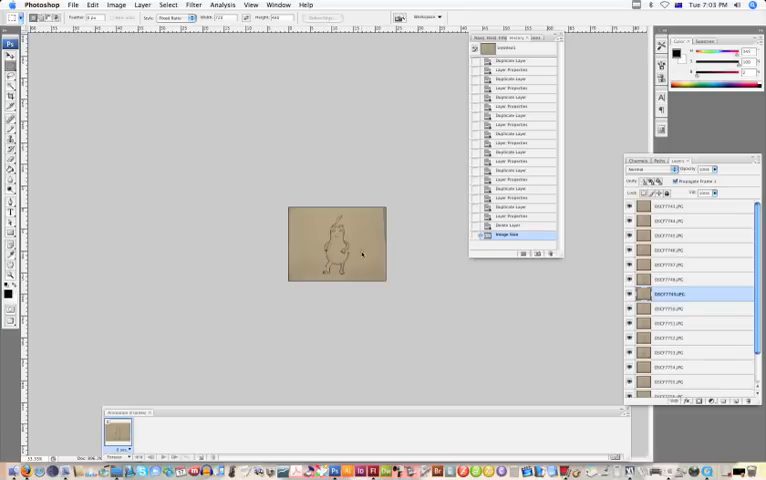
Show the resized 640 × 480 drawing at Actual Pixels (100%)
{"action": "left_click", "coordinate": [252, 5]}
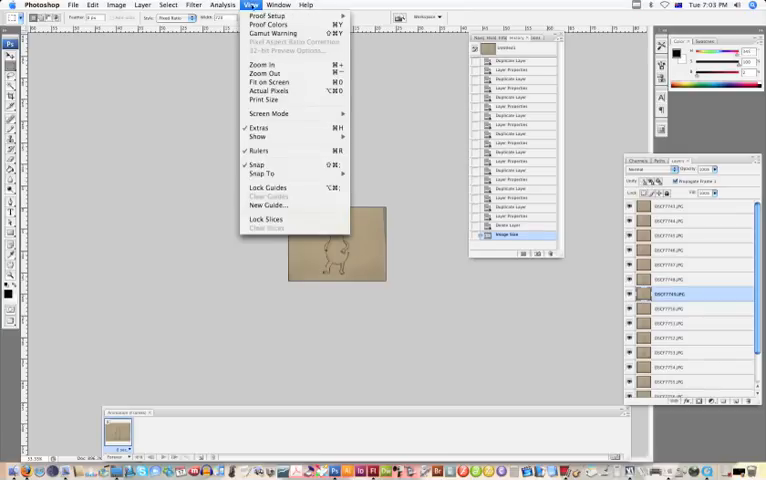
{"action": "left_click", "coordinate": [268, 81]}
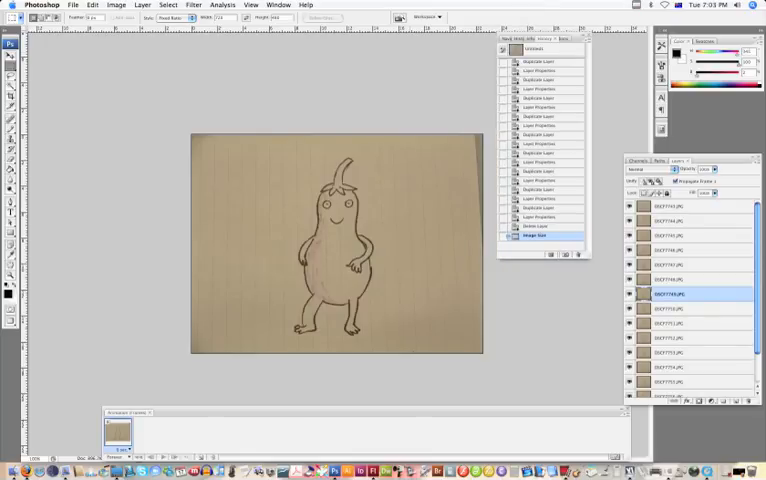
{"action": "left_click", "coordinate": [73, 5]}
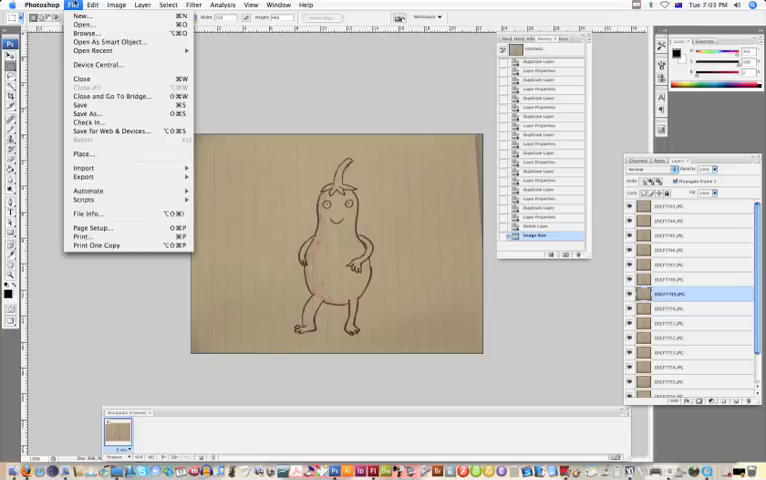
Save the document as eggplantmanwalks1.psd with Maximize compatibility kept on
{"action": "left_click", "coordinate": [87, 113]}
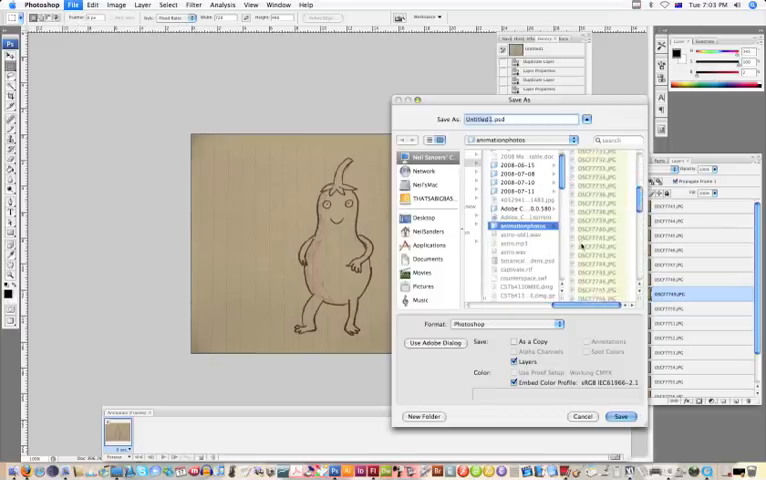
{"action": "scroll", "scroll_direction": "down", "scroll_amount": 3}
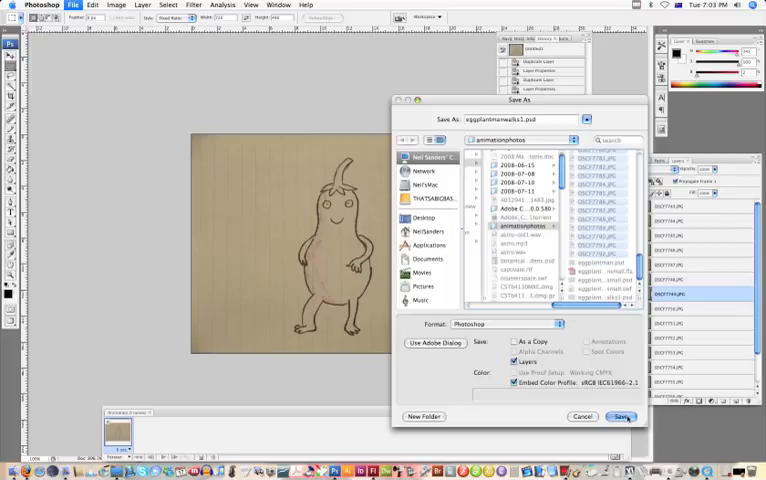
{"action": "left_click", "coordinate": [621, 417]}
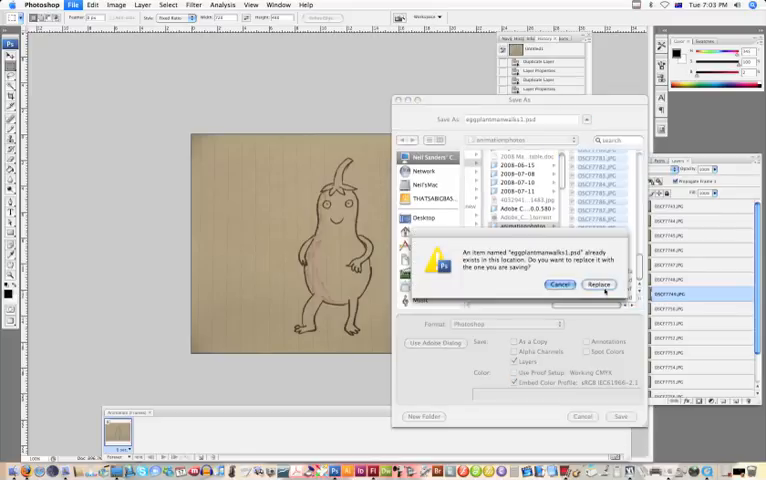
{"action": "left_click", "coordinate": [598, 284]}
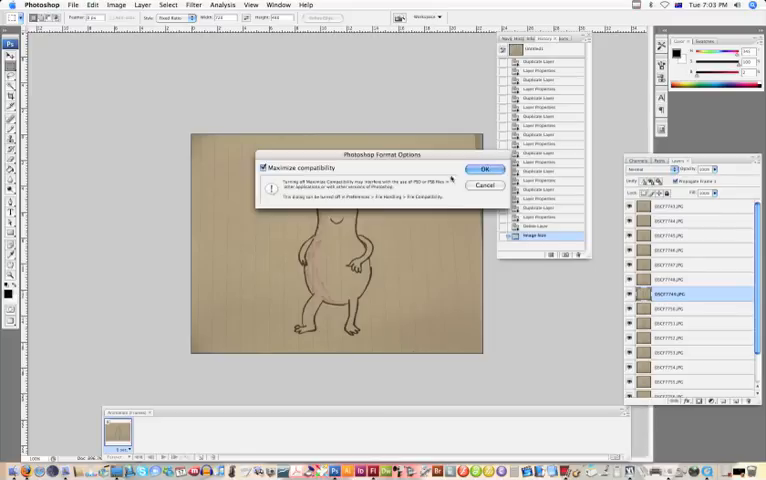
{"action": "left_click", "coordinate": [485, 168]}
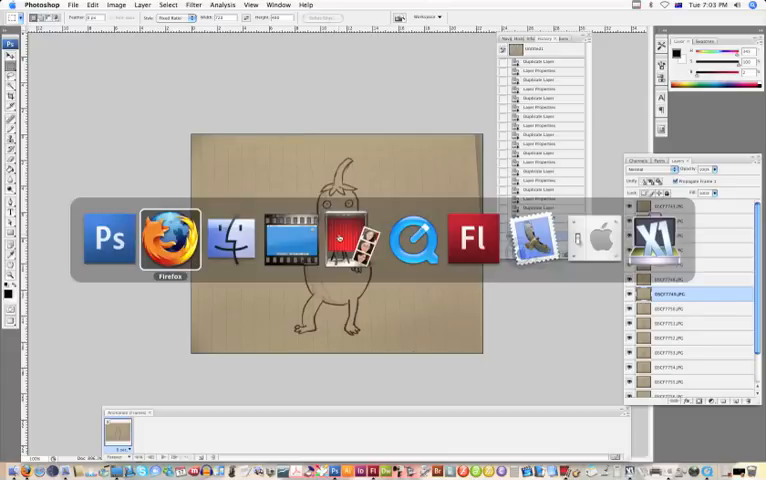
In Flash, set the new document's stage size to 640 × 480 pixels
{"action": "left_click", "coordinate": [475, 238]}
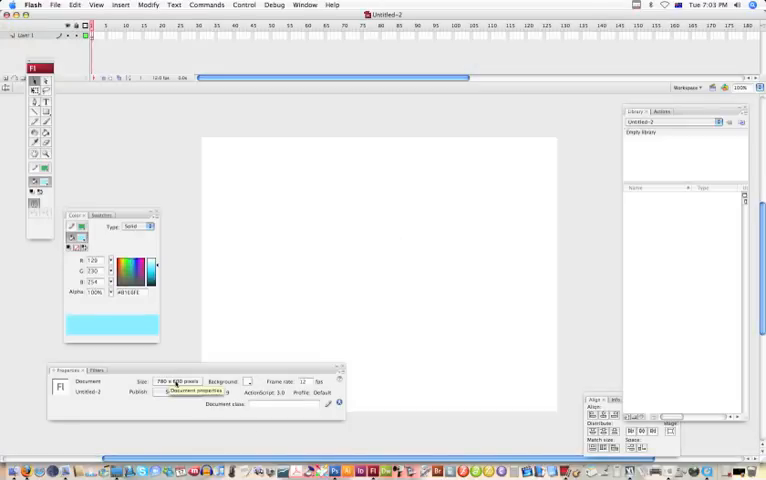
{"action": "left_click", "coordinate": [188, 391]}
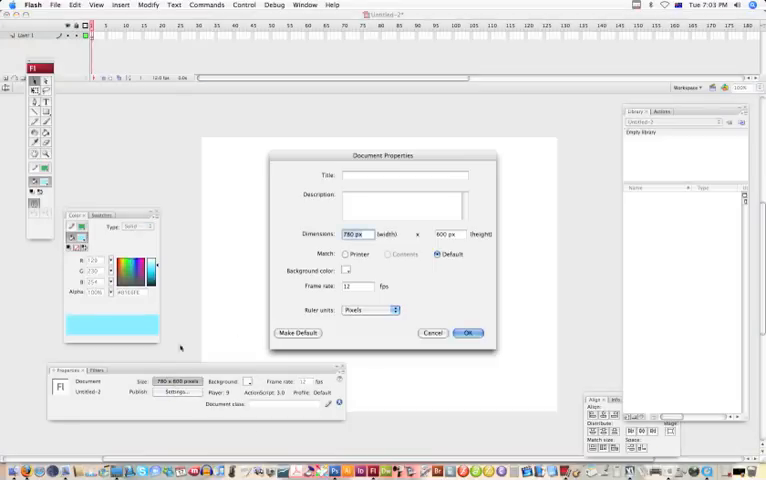
{"action": "type", "text": "840"}
{"action": "left_click", "coordinate": [450, 234]}
{"action": "type", "text": "480"}
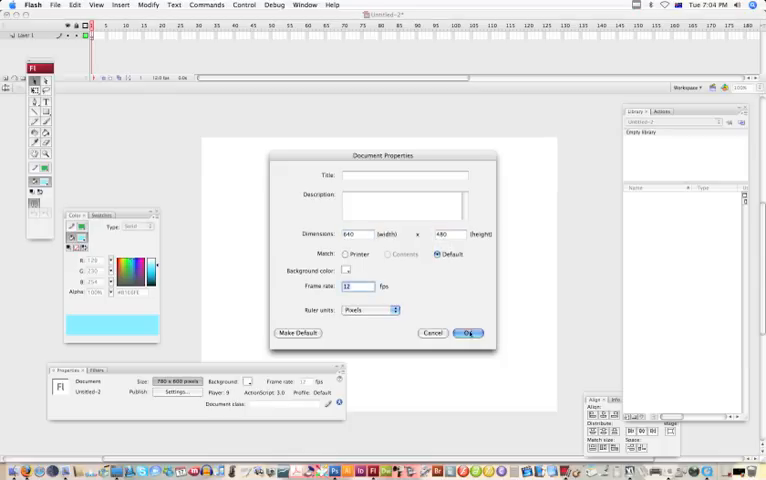
{"action": "left_click", "coordinate": [467, 333]}
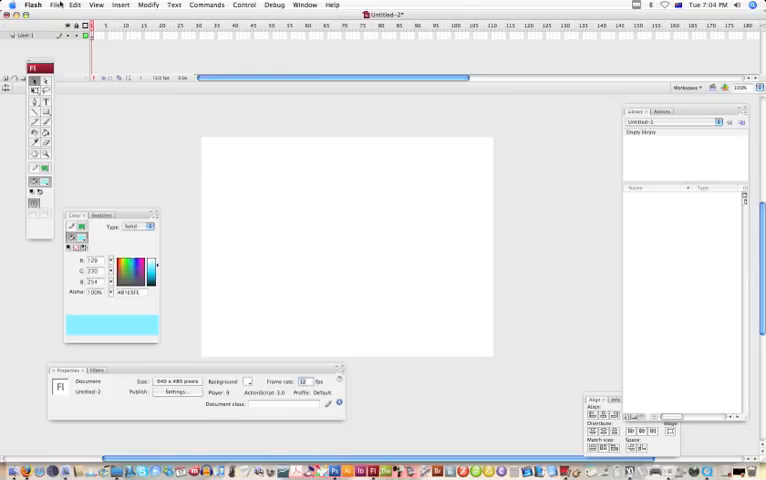
Import eggplantmanwalks1.psd from animationphotos to the stage
{"action": "left_click", "coordinate": [56, 5]}
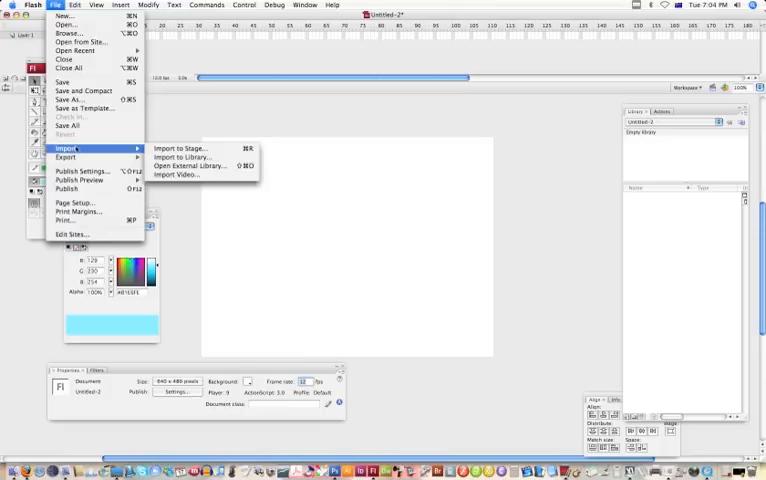
{"action": "mouse_move", "coordinate": [185, 148]}
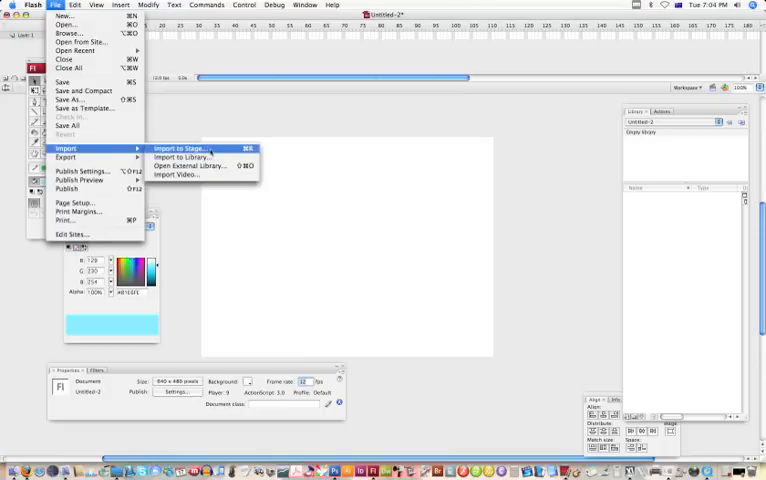
{"action": "left_click", "coordinate": [180, 148]}
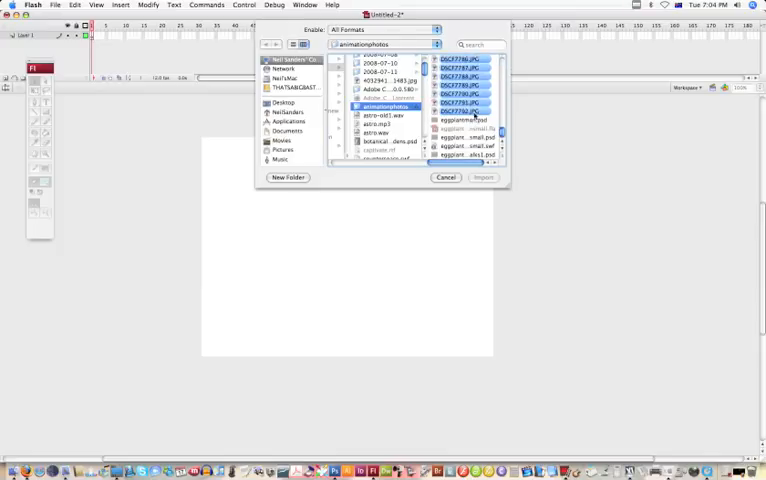
{"action": "left_click", "coordinate": [380, 155]}
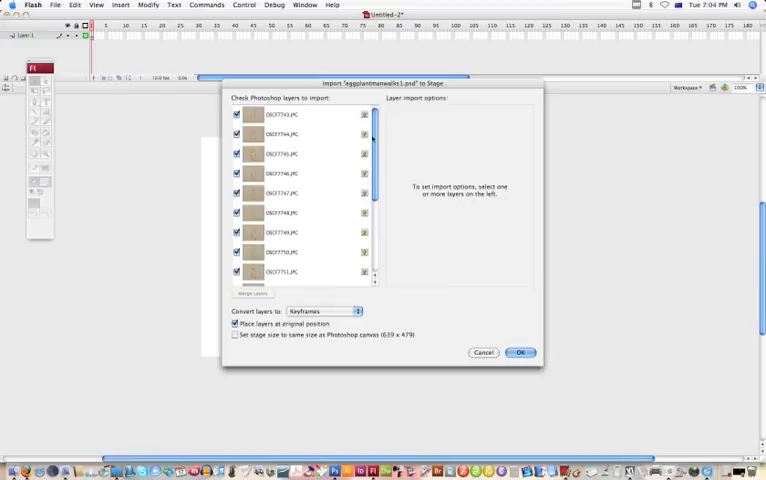
Import the PSD layers as keyframes at original positions, with Set stage size unchecked
{"action": "scroll", "scroll_direction": "down", "scroll_amount": 3}
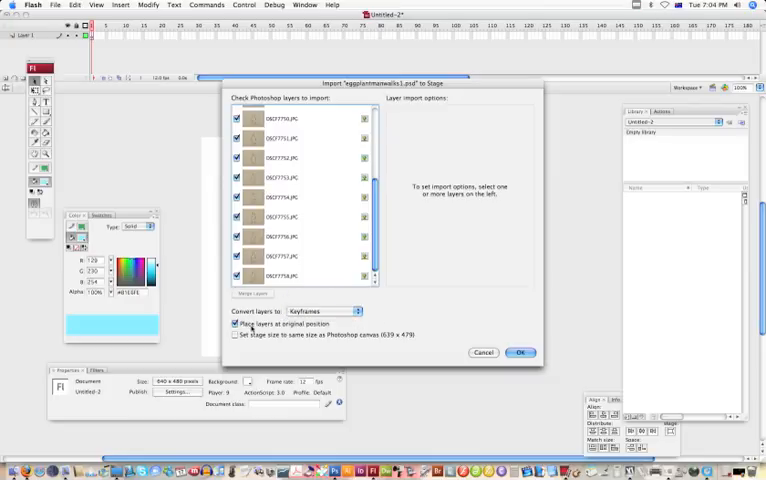
{"action": "left_click", "coordinate": [235, 335]}
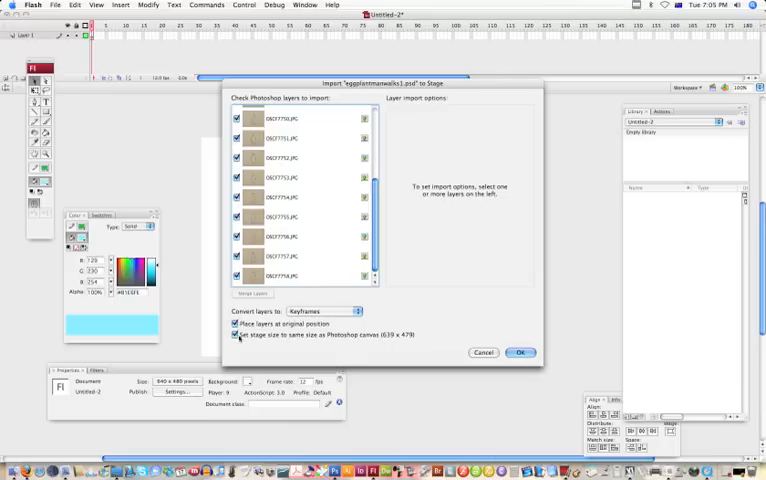
{"action": "left_click", "coordinate": [235, 335]}
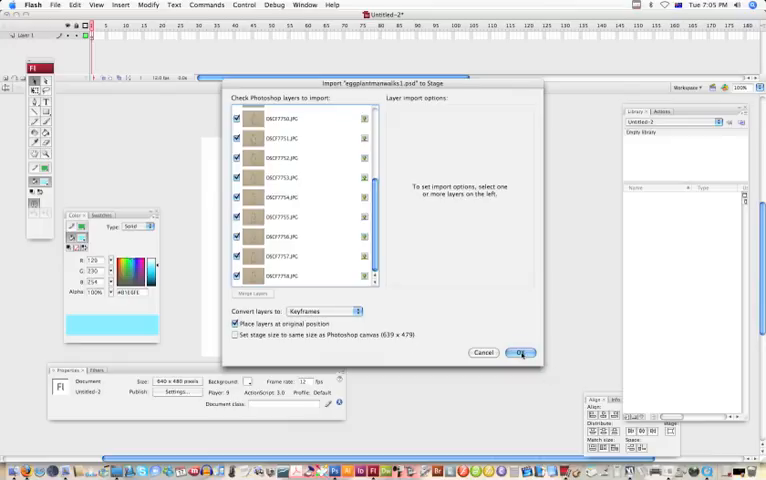
{"action": "left_click", "coordinate": [519, 352]}
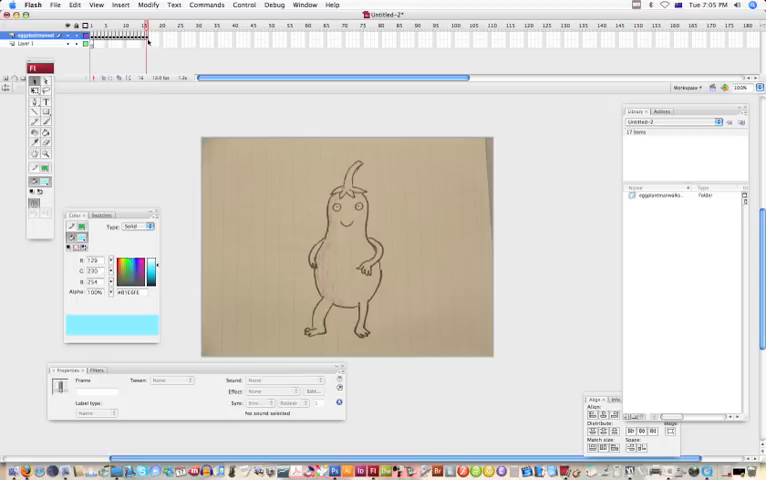
{"action": "mouse_move", "coordinate": [148, 47]}
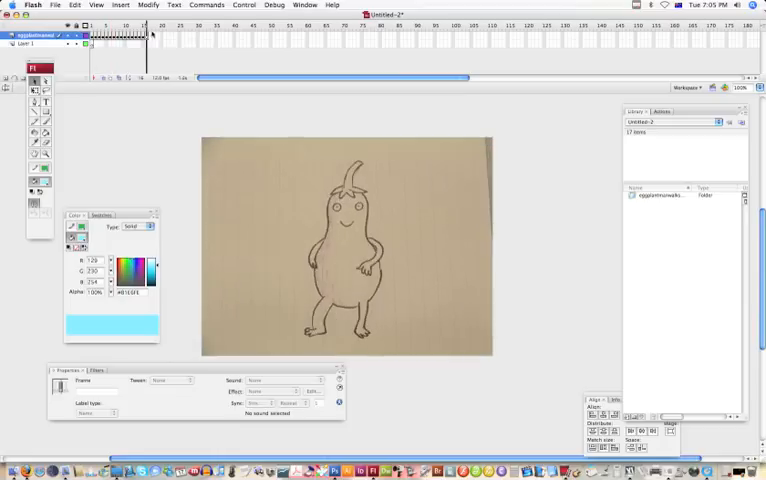
Open the Control menu to set up looping playback of the keyframes
{"action": "left_click", "coordinate": [243, 5]}
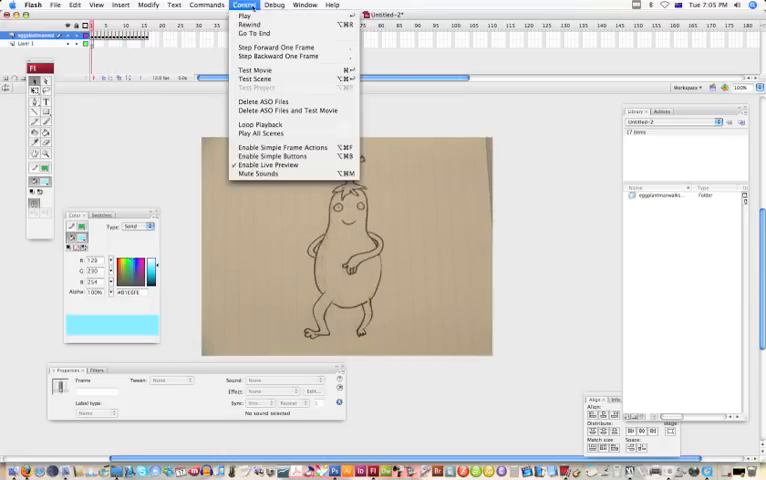
{"action": "mouse_move", "coordinate": [290, 110]}
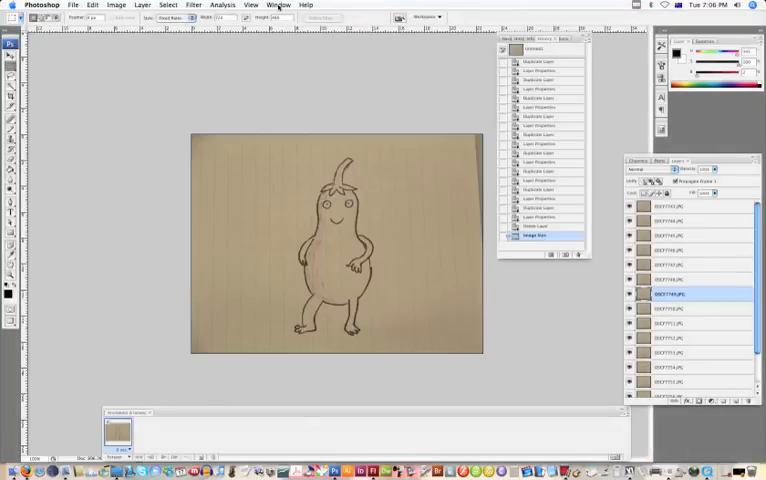
Make Frames From Layers in the Animation palette, then play, pause and resume the walk preview
{"action": "left_click", "coordinate": [277, 5]}
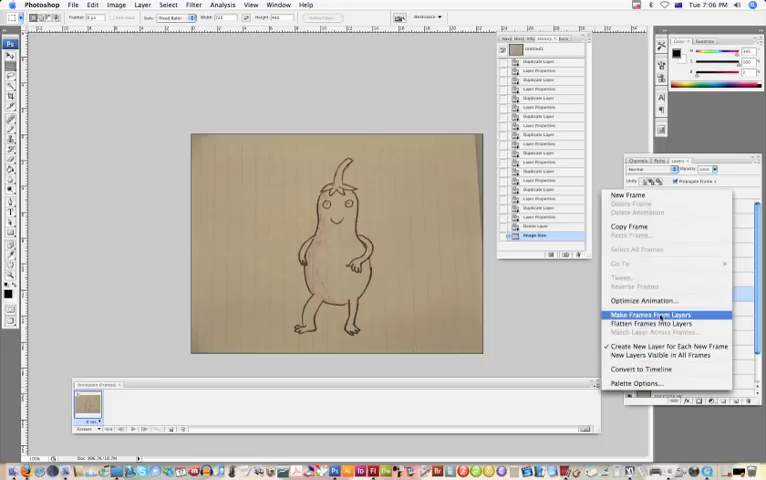
{"action": "left_click", "coordinate": [645, 314]}
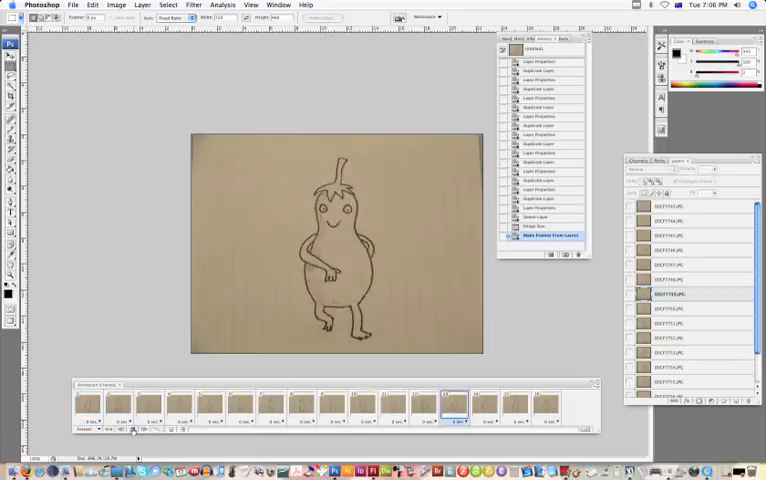
{"action": "left_click", "coordinate": [147, 404]}
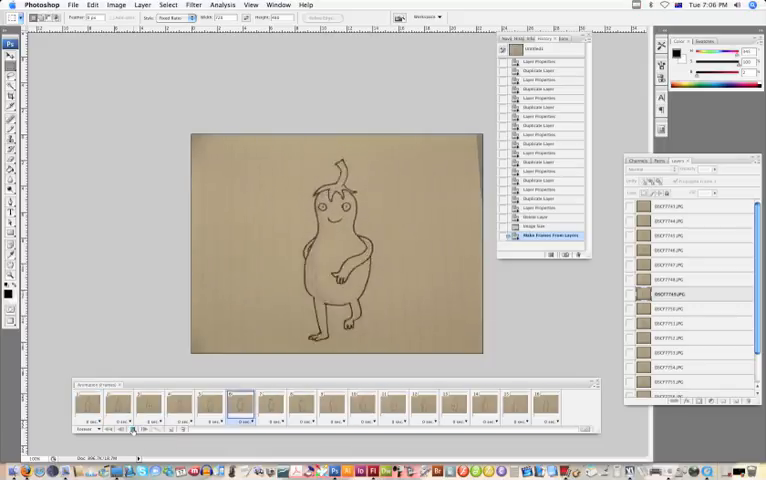
{"action": "left_click", "coordinate": [548, 404]}
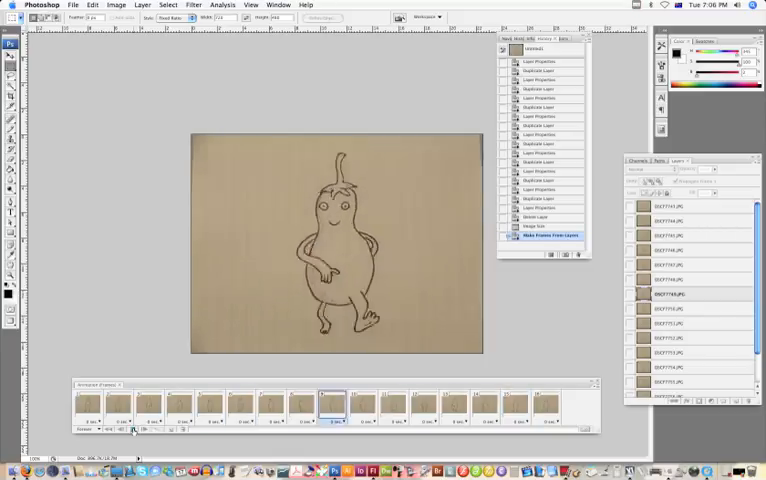
{"action": "left_click", "coordinate": [210, 403]}
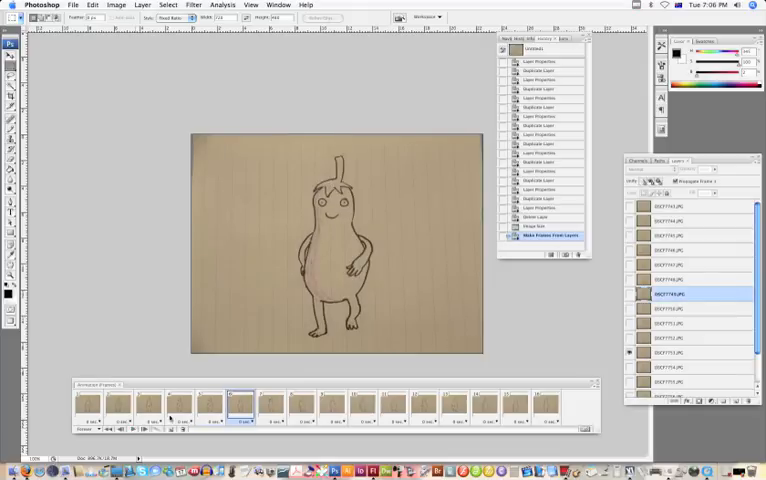
{"action": "left_click", "coordinate": [651, 5]}
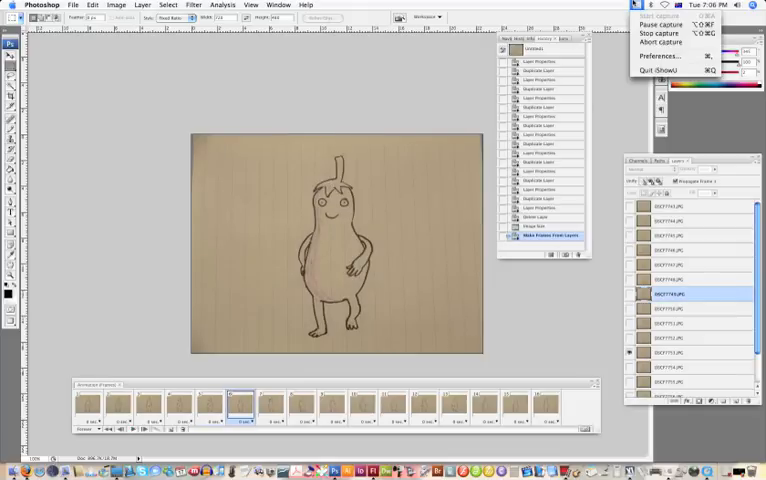